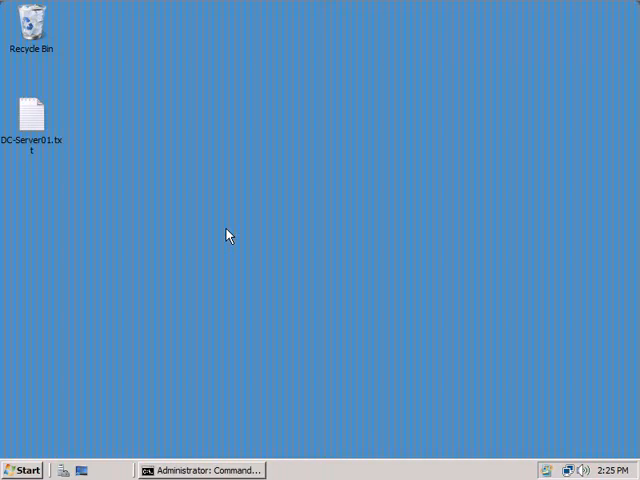
{"action": "mouse_move", "coordinate": [150, 232]}
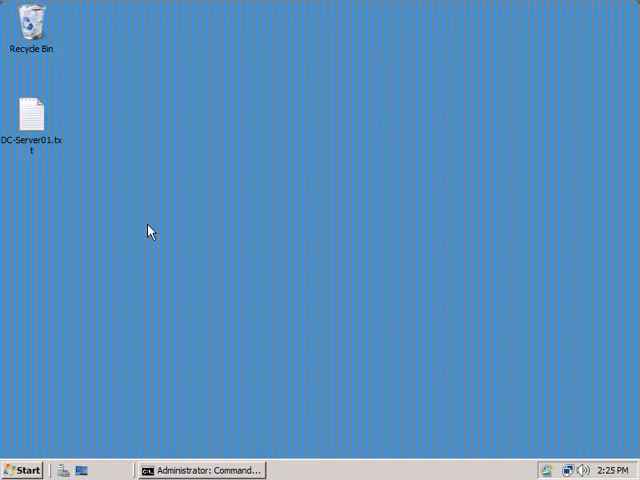
{"action": "mouse_move", "coordinate": [164, 212]}
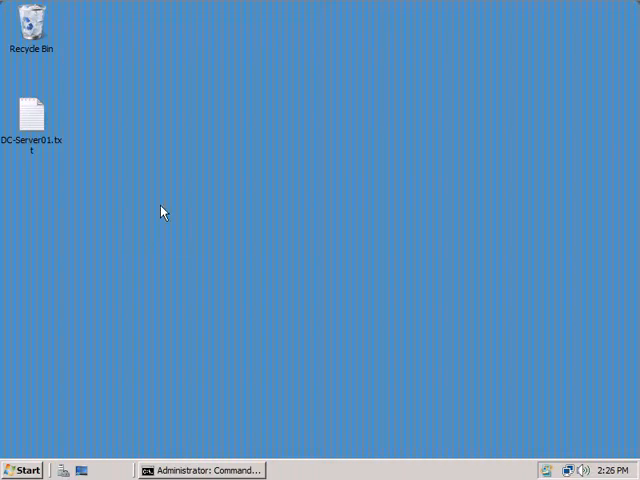
Reach the Personalization page via the desktop context menu's Personalize command.
{"action": "right_click", "coordinate": [164, 210]}
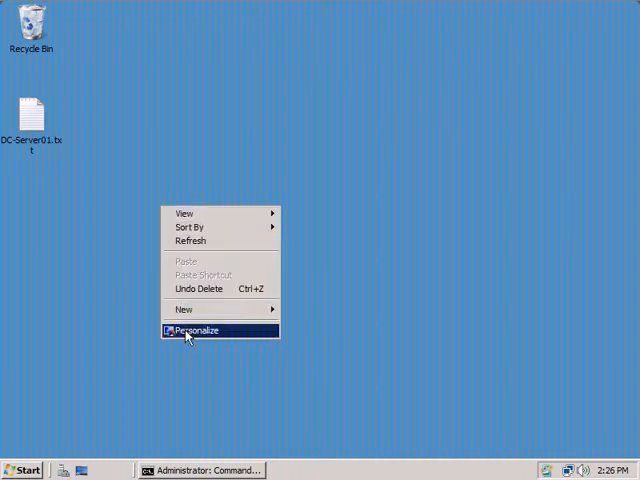
{"action": "left_click", "coordinate": [196, 330]}
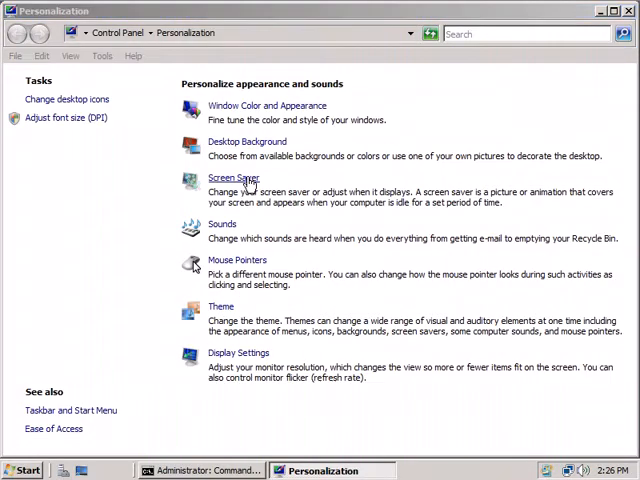
{"action": "left_click", "coordinate": [234, 178]}
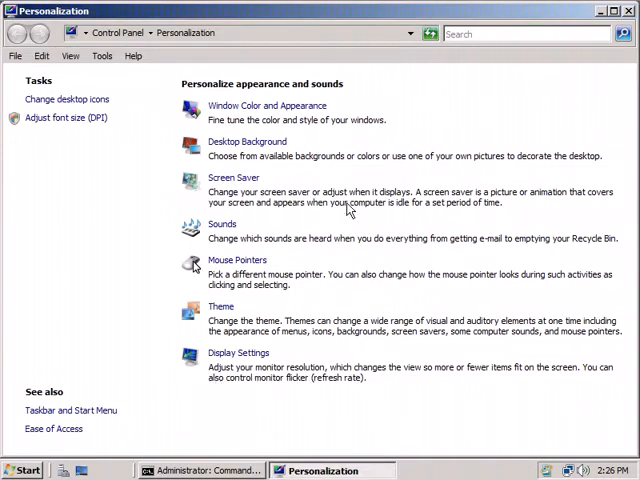
{"action": "mouse_move", "coordinate": [490, 106]}
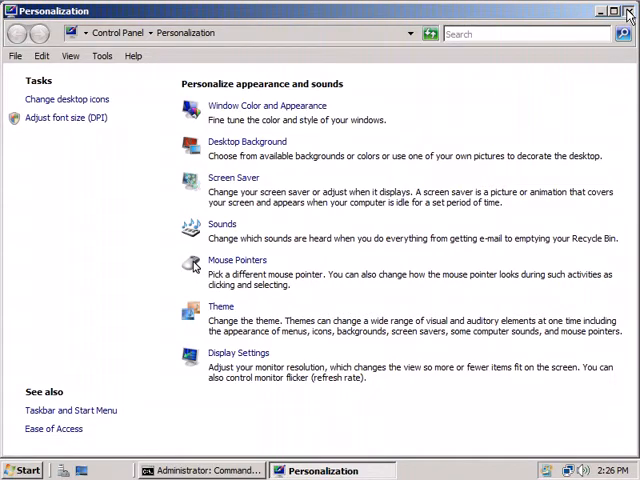
Close Personalization and launch Group Policy Management from the Start menu.
{"action": "left_click", "coordinate": [630, 12]}
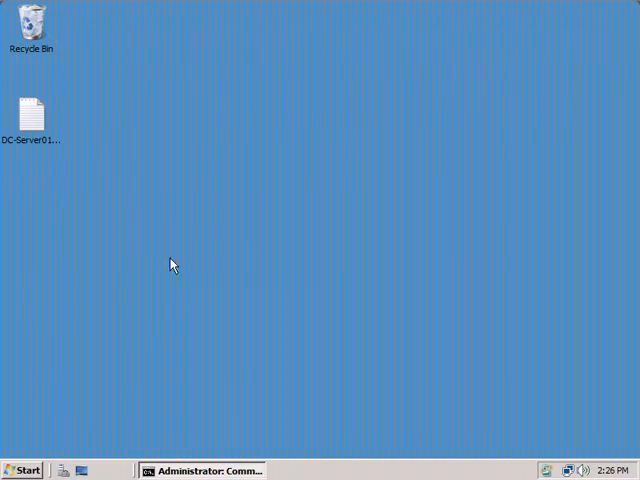
{"action": "mouse_move", "coordinate": [186, 280]}
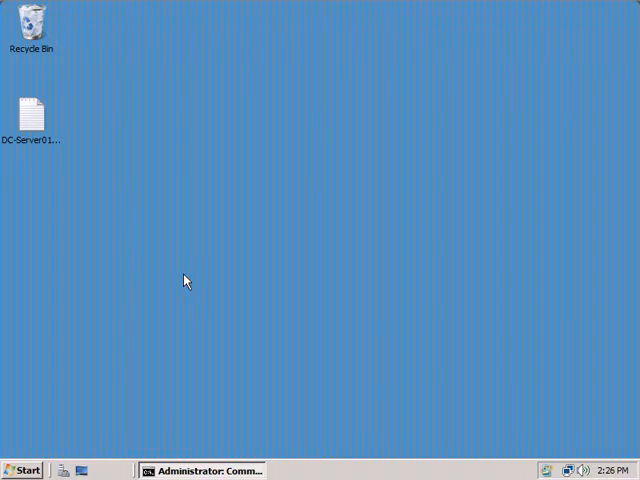
{"action": "mouse_move", "coordinate": [176, 280]}
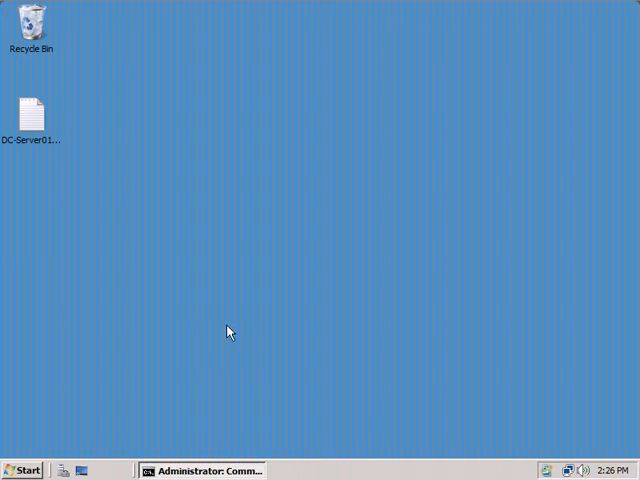
{"action": "left_click", "coordinate": [22, 470]}
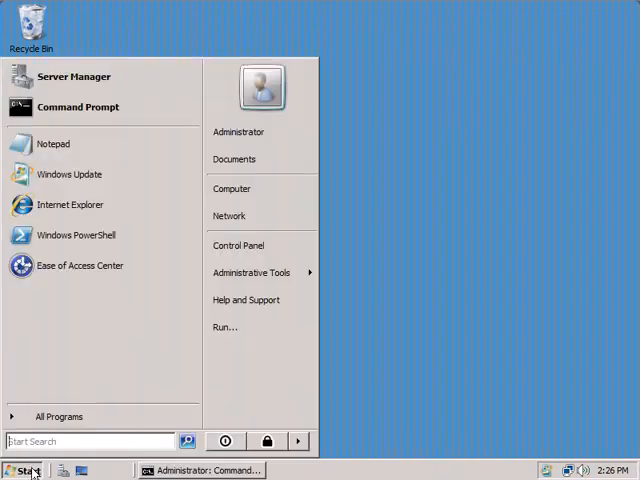
{"action": "left_click", "coordinate": [252, 272]}
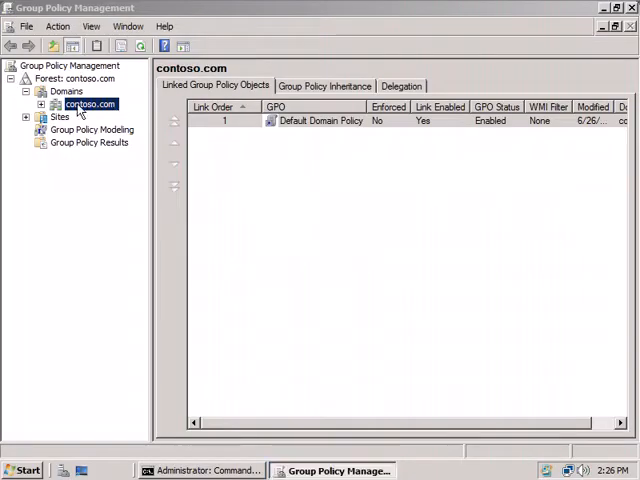
Expand the contoso.com domain and select its Default Domain Policy link.
{"action": "left_click", "coordinate": [40, 104]}
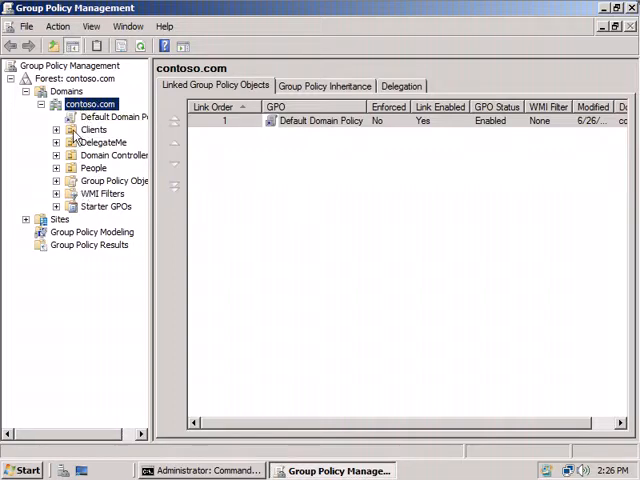
{"action": "left_click", "coordinate": [320, 120]}
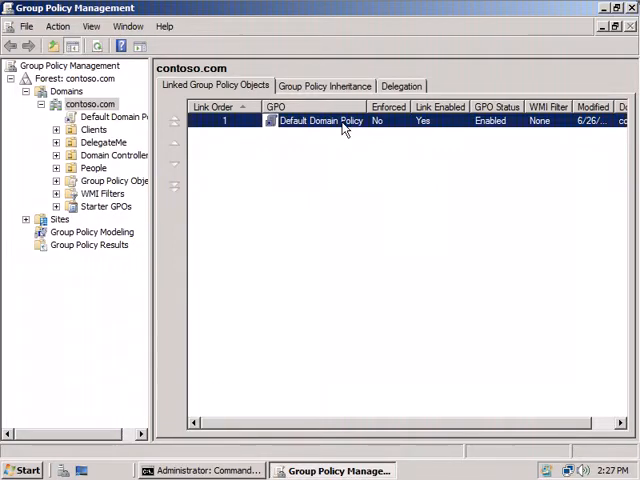
{"action": "mouse_move", "coordinate": [416, 126]}
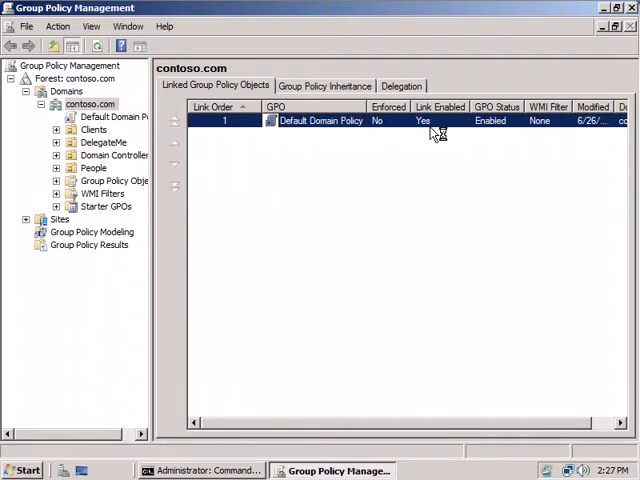
Edit Default Domain Policy and expand the User Configuration policies branch.
{"action": "double_click", "coordinate": [320, 120]}
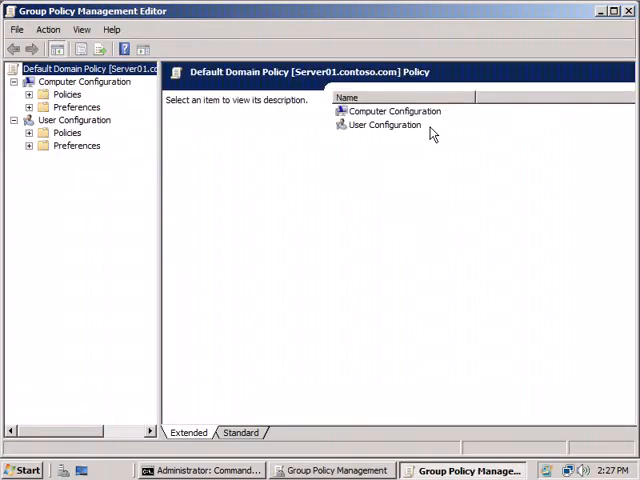
{"action": "mouse_move", "coordinate": [258, 240]}
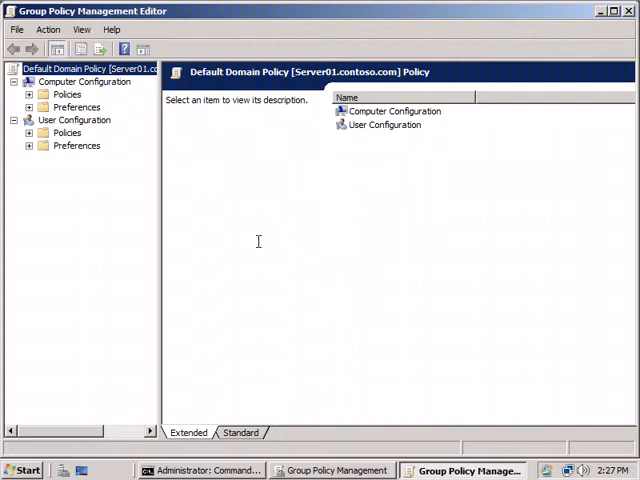
{"action": "mouse_move", "coordinate": [140, 182]}
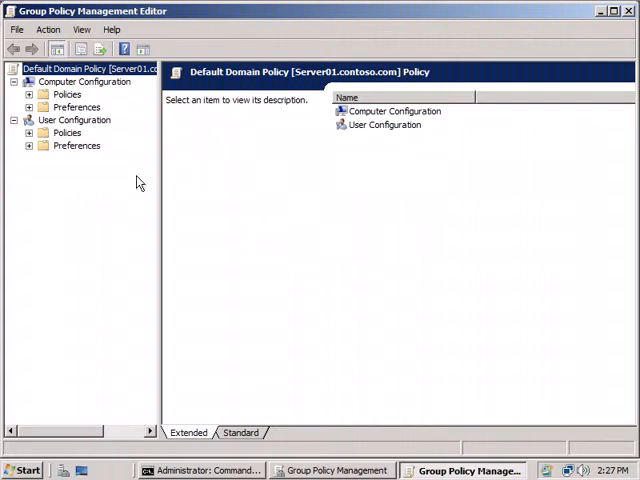
{"action": "left_click", "coordinate": [74, 120]}
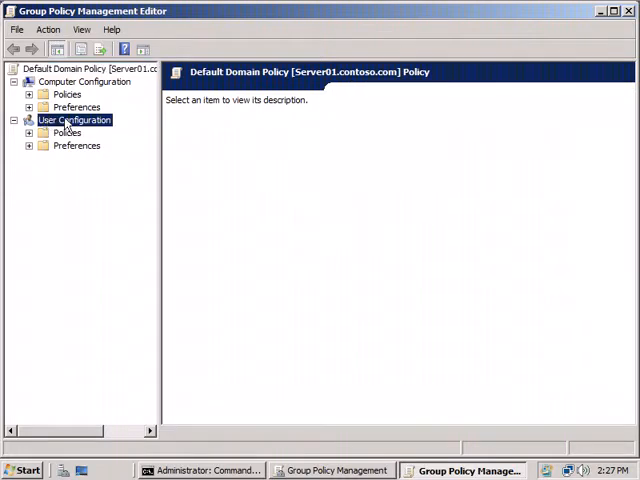
{"action": "left_click", "coordinate": [74, 120]}
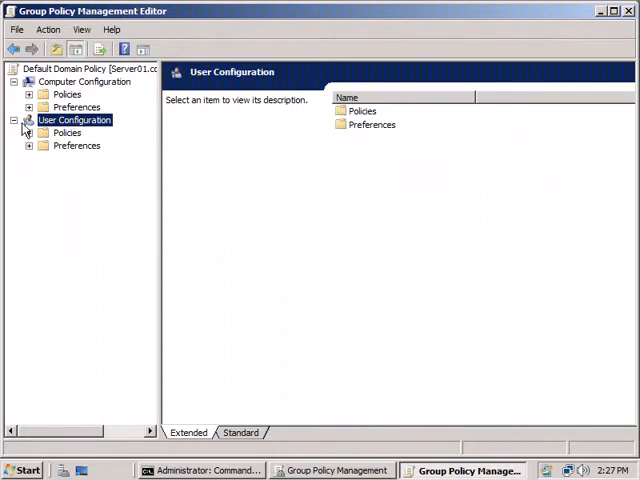
{"action": "left_click", "coordinate": [30, 132]}
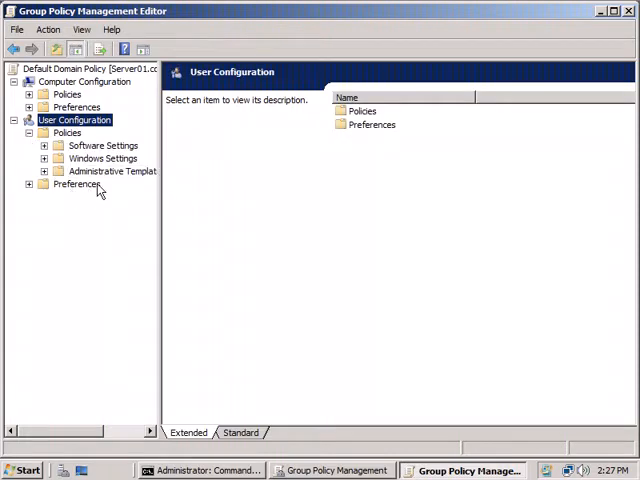
Expand Administrative Templates > Control Panel and bring up the filter options menu.
{"action": "left_click", "coordinate": [112, 170]}
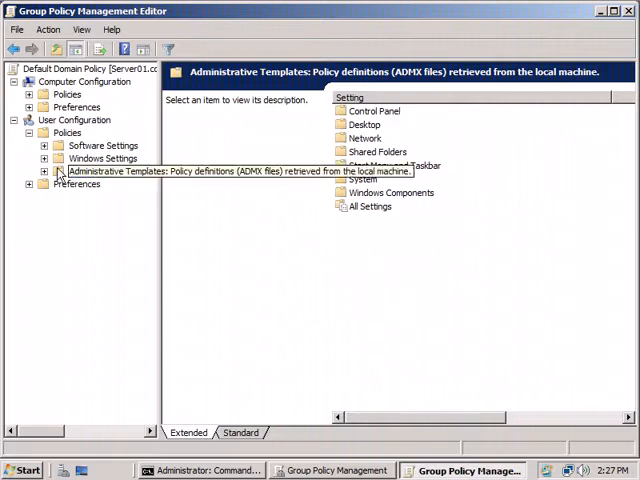
{"action": "left_click", "coordinate": [44, 172]}
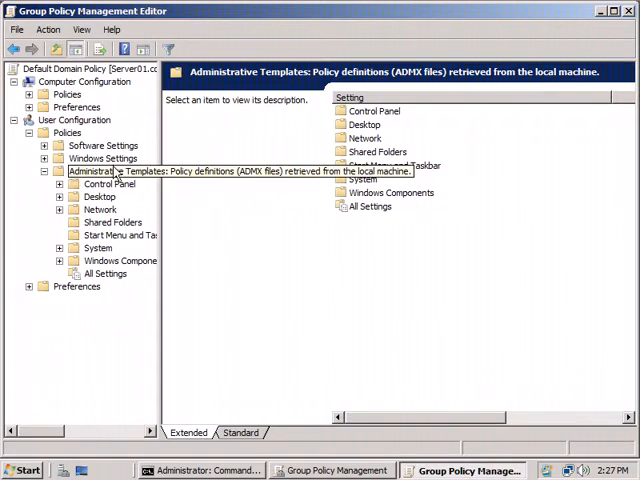
{"action": "left_click", "coordinate": [60, 184]}
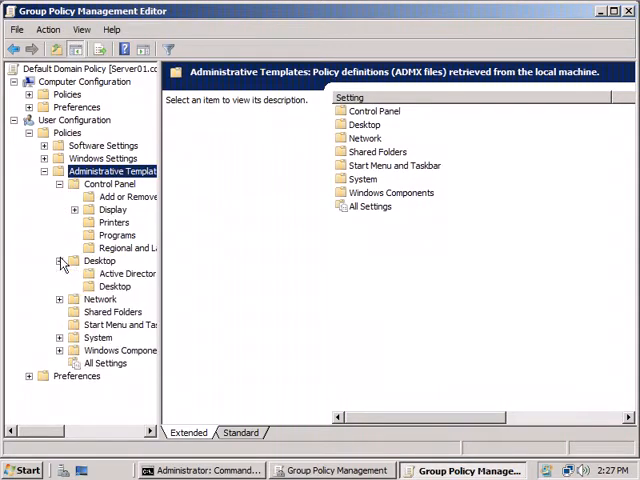
{"action": "left_click", "coordinate": [60, 300]}
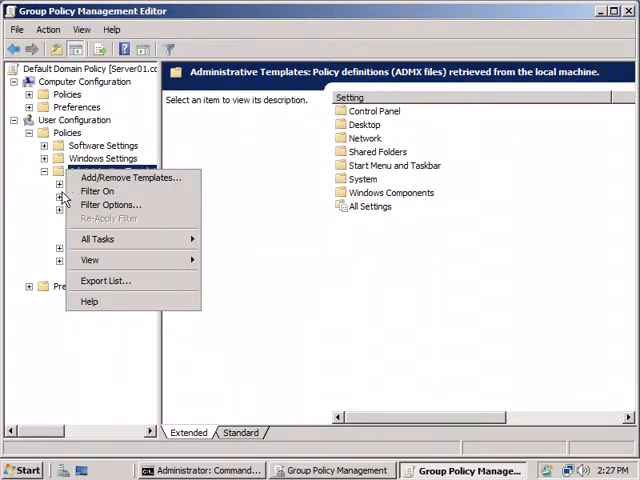
Filter to managed settings with exact keyword 'screen saver' and apply it.
{"action": "left_click", "coordinate": [110, 204]}
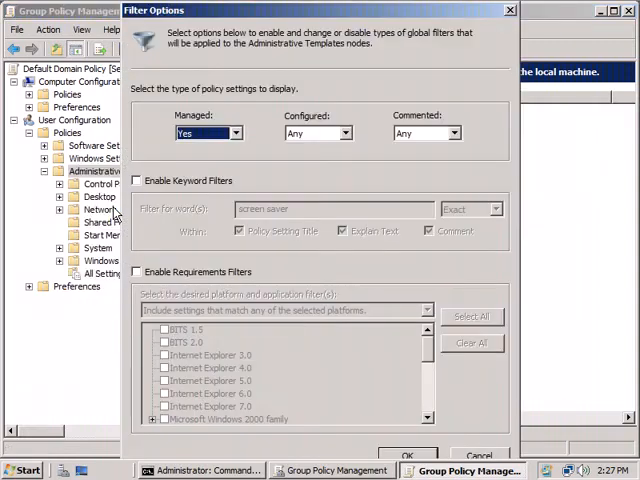
{"action": "left_click", "coordinate": [136, 180]}
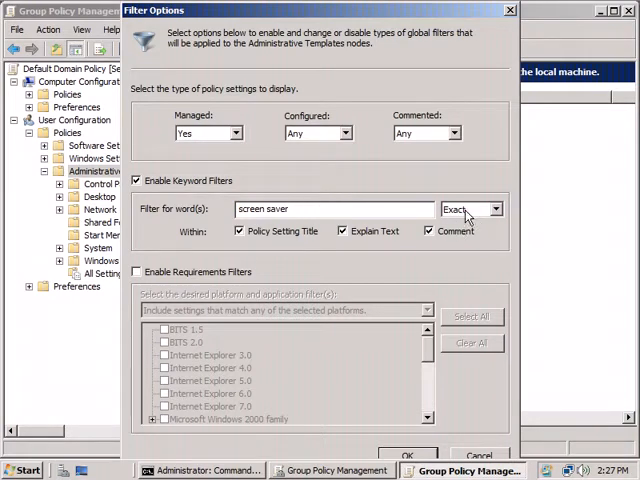
{"action": "mouse_move", "coordinate": [444, 264]}
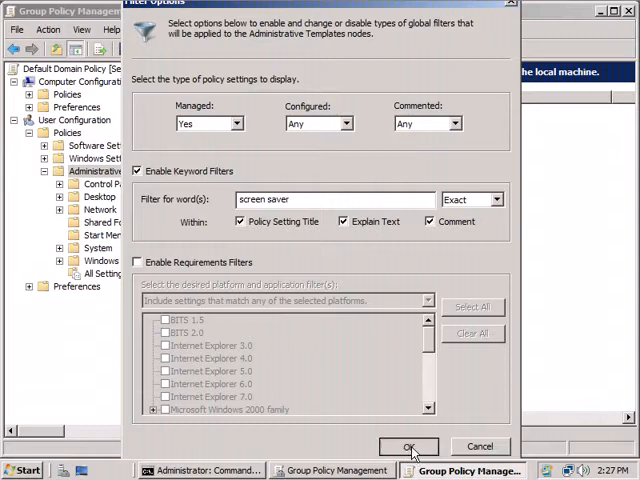
{"action": "left_click", "coordinate": [408, 446]}
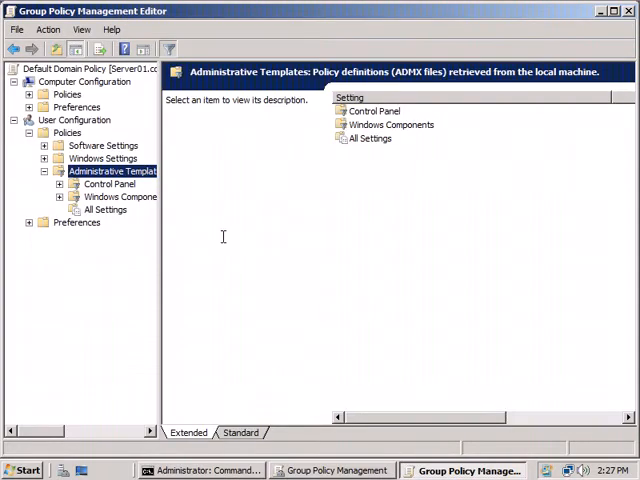
Show Control Panel > Display policies and select Screen Saver timeout to read its description.
{"action": "left_click", "coordinate": [60, 184]}
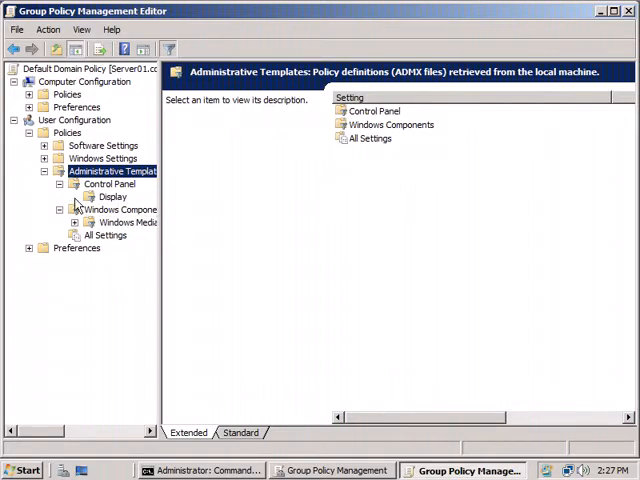
{"action": "left_click", "coordinate": [112, 196]}
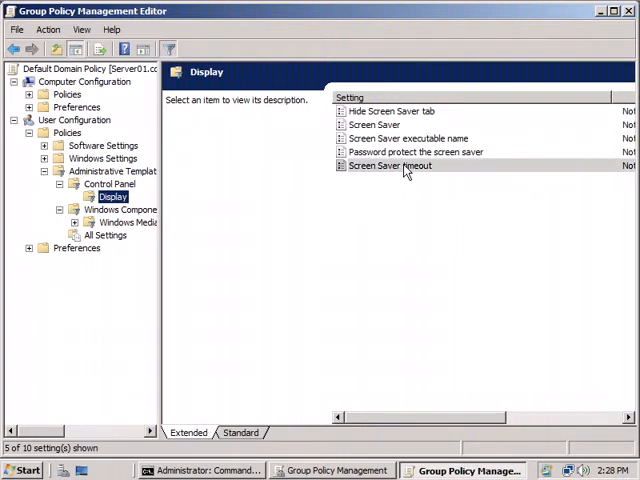
{"action": "left_click", "coordinate": [388, 164]}
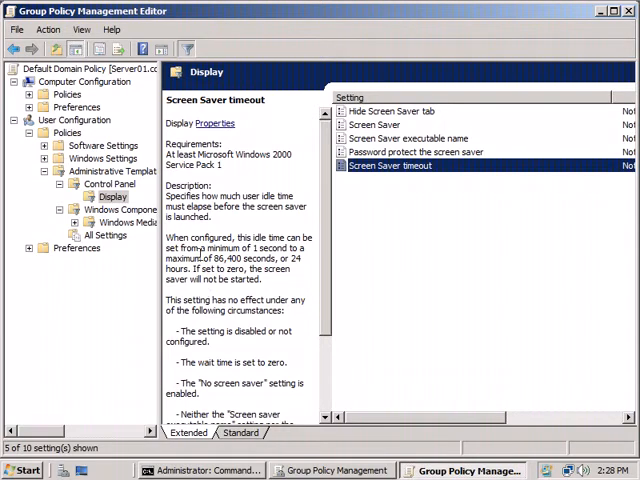
{"action": "mouse_move", "coordinate": [296, 390]}
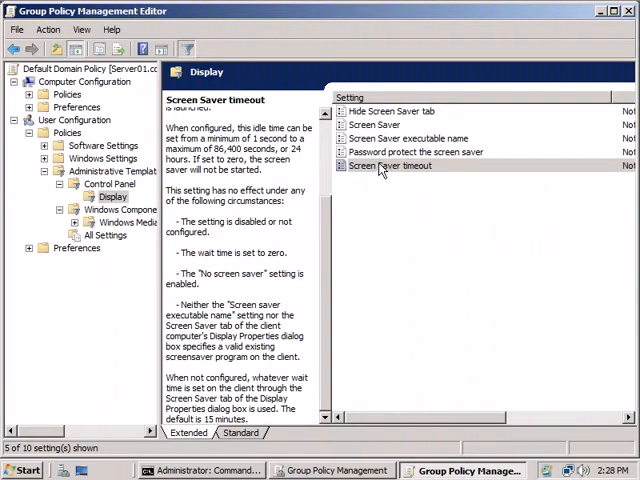
Enable the Screen Saver timeout policy with a value of 900 seconds.
{"action": "double_click", "coordinate": [404, 166]}
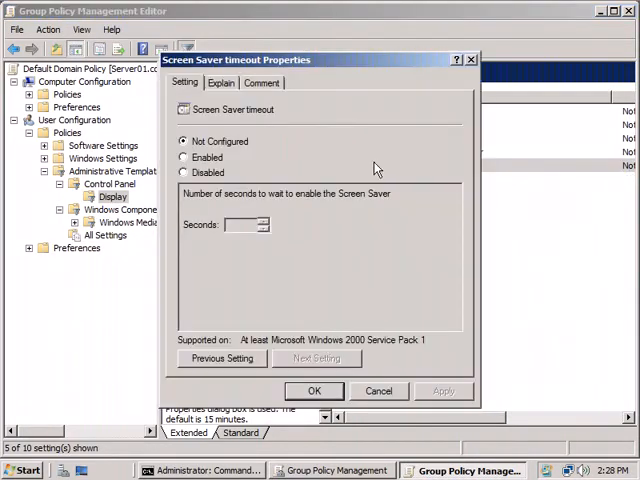
{"action": "left_click", "coordinate": [184, 156]}
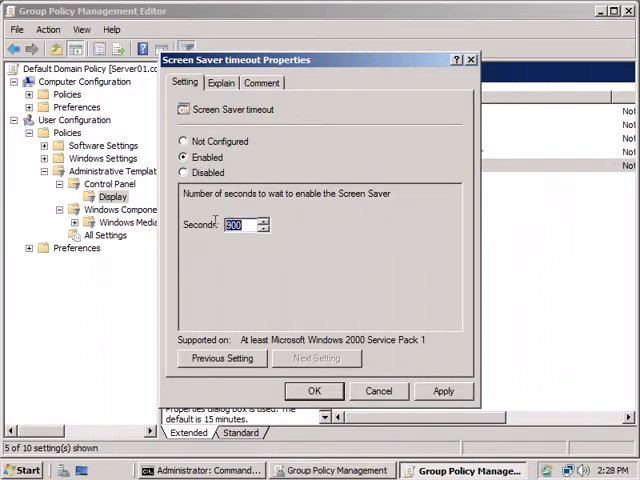
{"action": "type", "text": "50"}
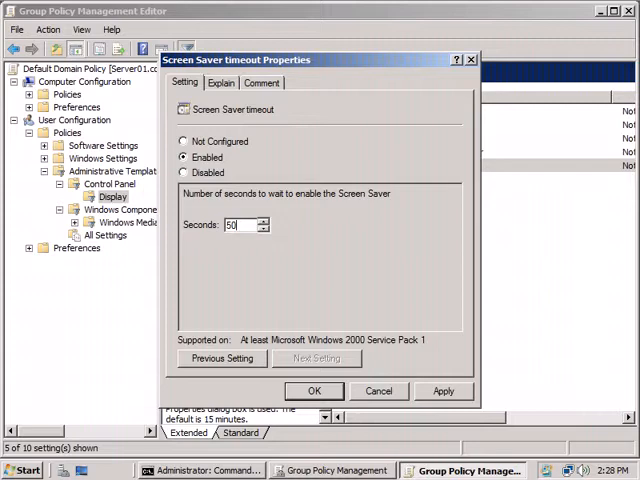
{"action": "type", "text": "9"}
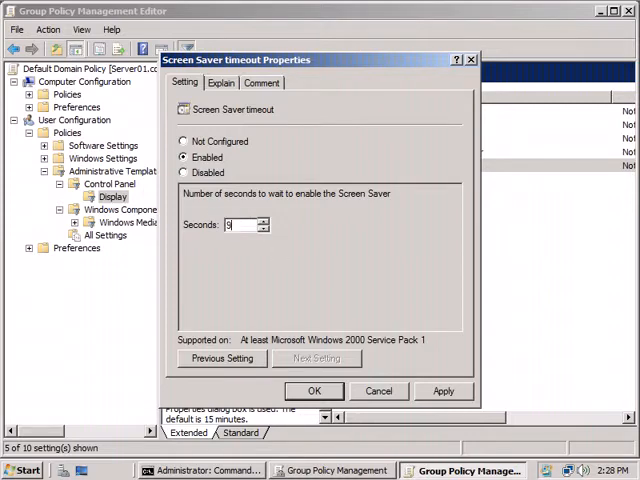
{"action": "type", "text": "00"}
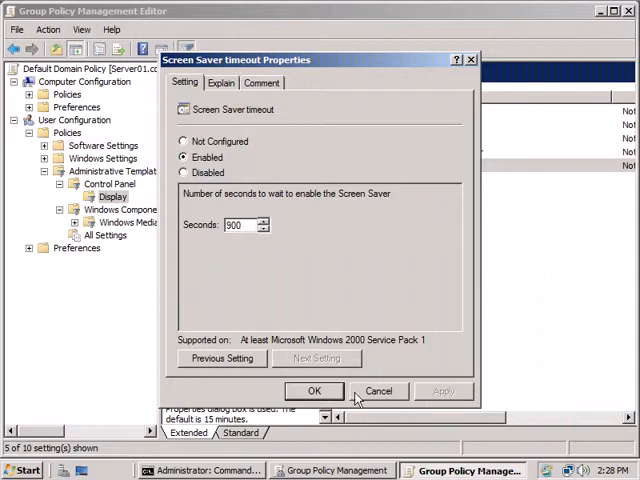
{"action": "left_click", "coordinate": [378, 390]}
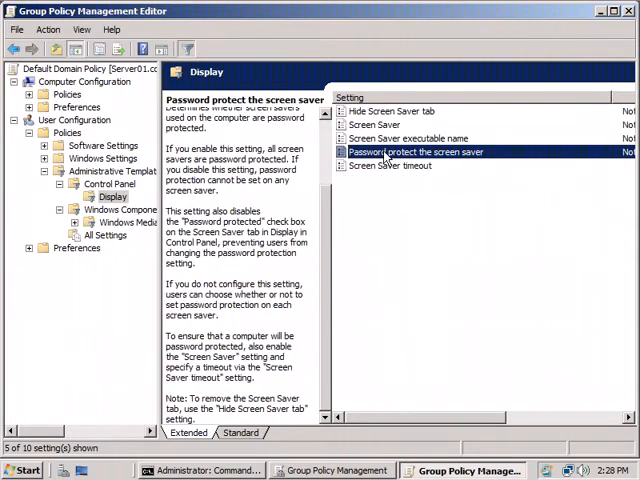
Review the Screen Saver executable and Screen Saver policies, leaving Screen Saver not configured.
{"action": "left_click", "coordinate": [412, 138]}
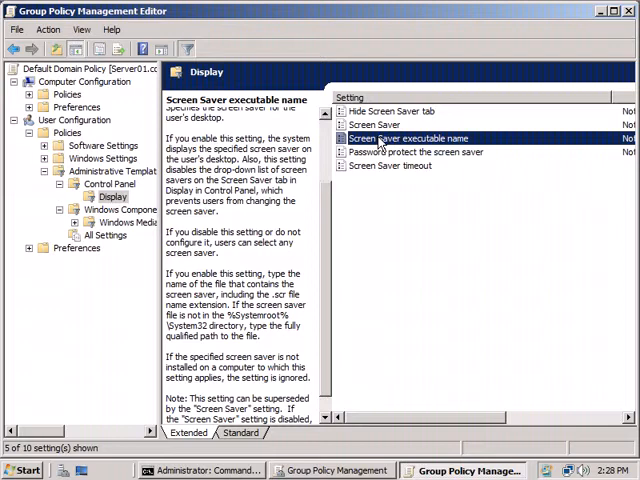
{"action": "left_click", "coordinate": [386, 124]}
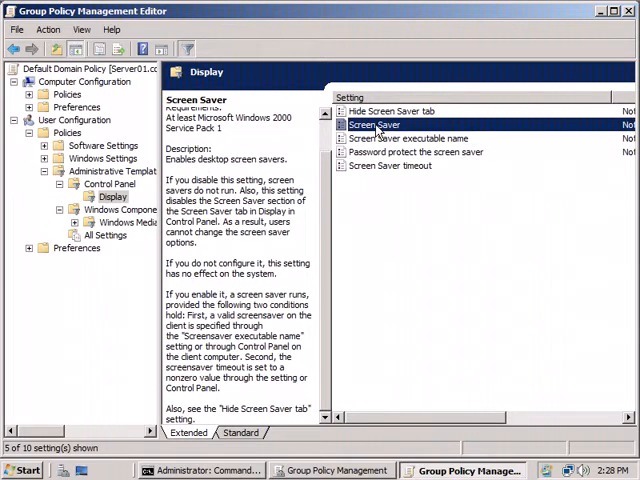
{"action": "double_click", "coordinate": [384, 124]}
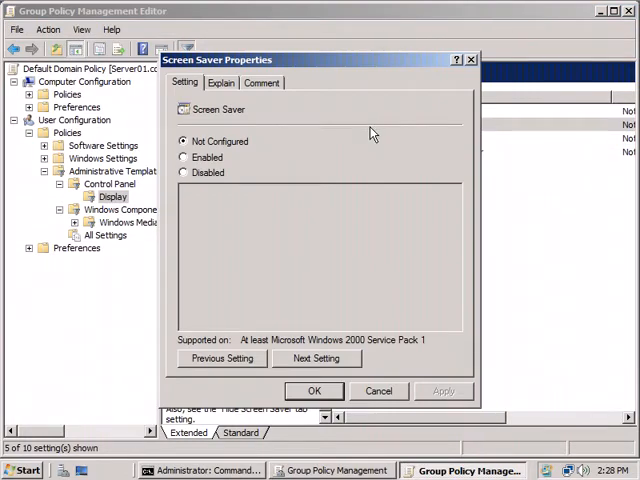
{"action": "left_click", "coordinate": [378, 390]}
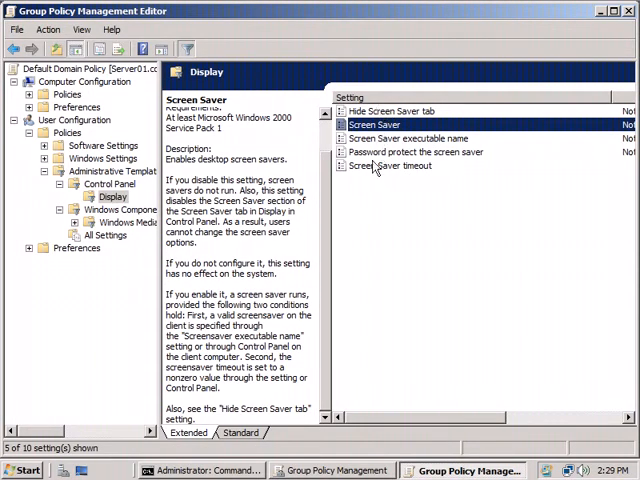
{"action": "mouse_move", "coordinate": [388, 318]}
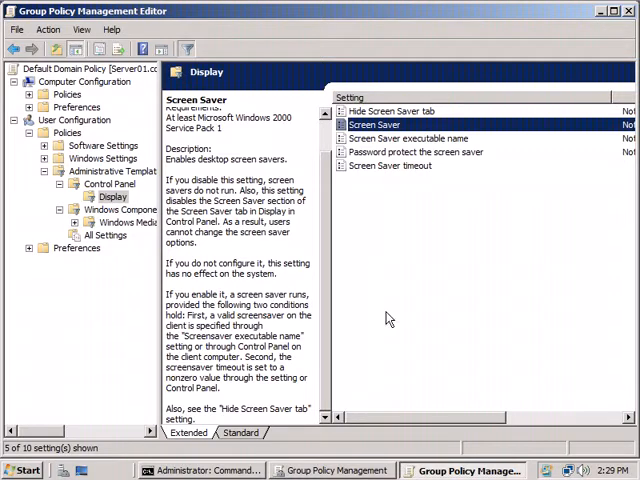
{"action": "mouse_move", "coordinate": [568, 28]}
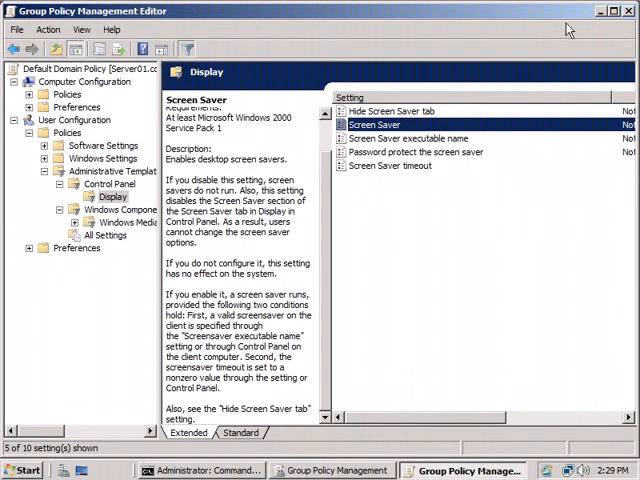
Back in the console, edit Default Domain Policy from its right-click menu.
{"action": "left_click", "coordinate": [16, 28]}
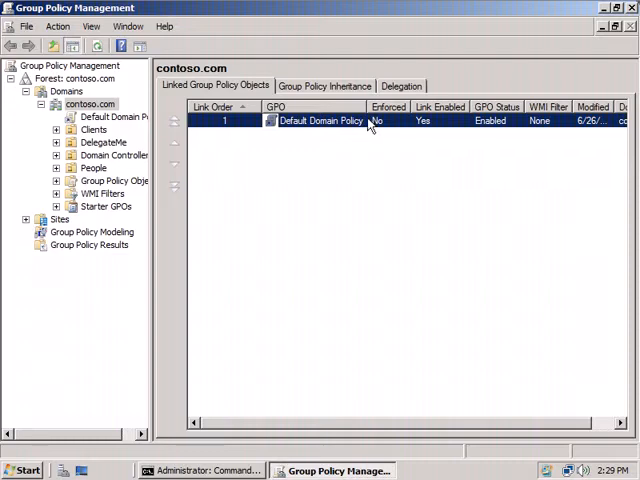
{"action": "right_click", "coordinate": [320, 120]}
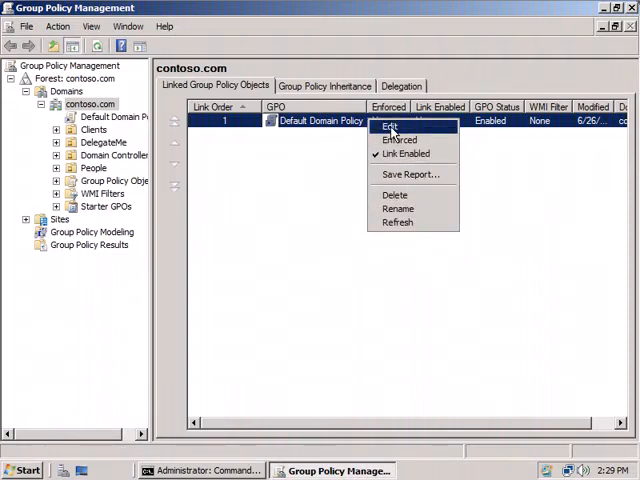
{"action": "left_click", "coordinate": [388, 126]}
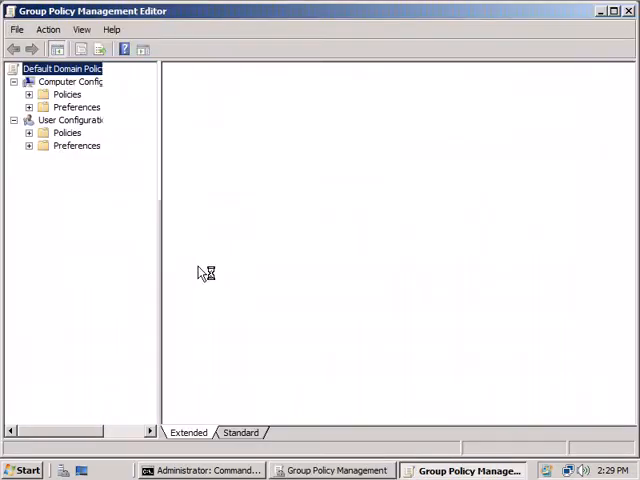
Expand user Administrative Templates down to the Control Panel categories.
{"action": "left_click", "coordinate": [30, 132]}
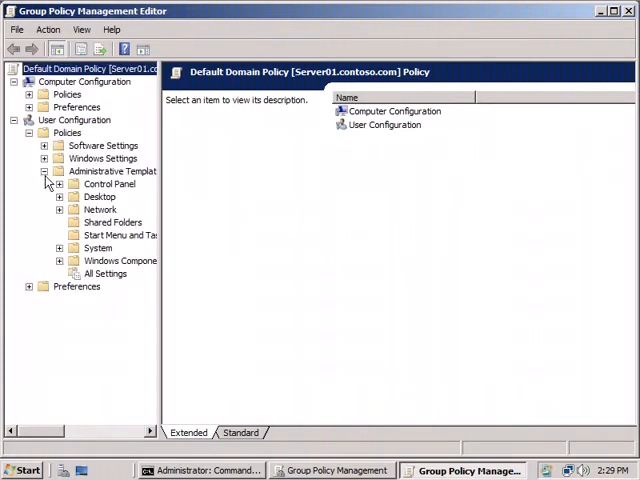
{"action": "left_click", "coordinate": [60, 184]}
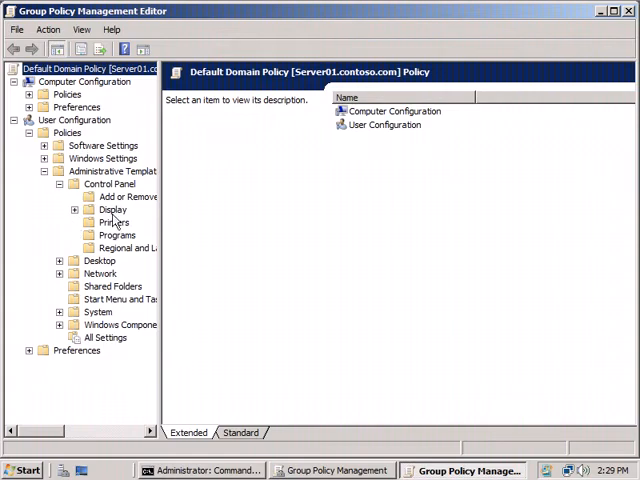
{"action": "left_click", "coordinate": [112, 208]}
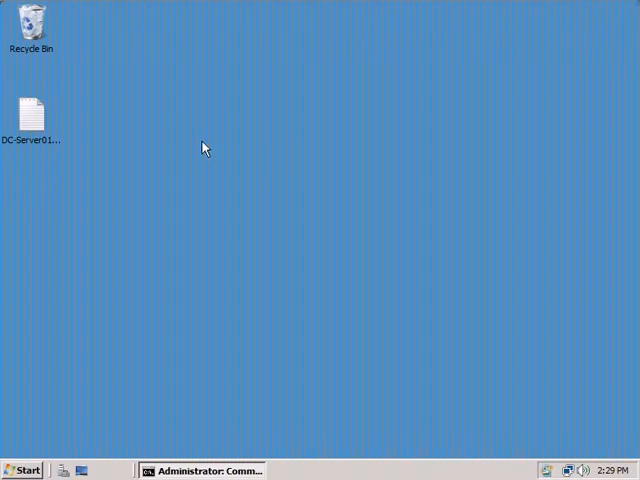
From desktop Personalize, review Screen Saver Settings' Wait value, cancel, and minimize Personalization.
{"action": "right_click", "coordinate": [204, 148]}
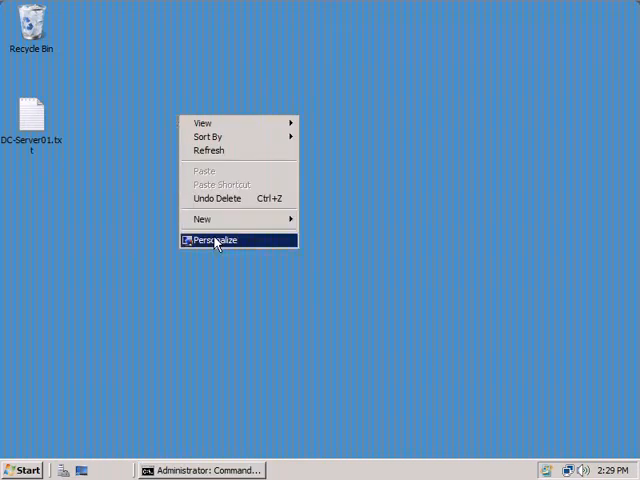
{"action": "left_click", "coordinate": [214, 240]}
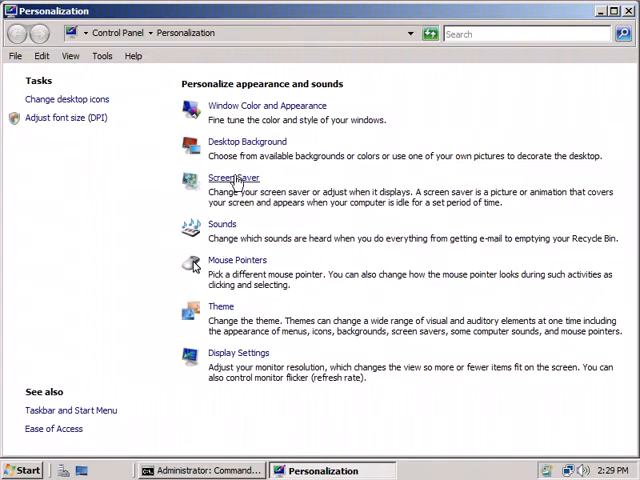
{"action": "left_click", "coordinate": [234, 176]}
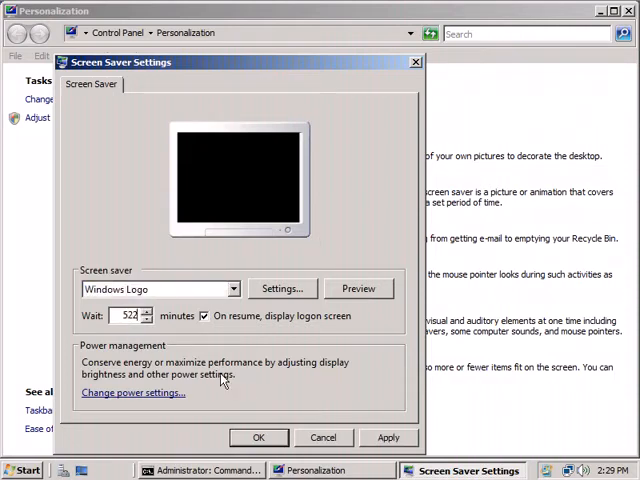
{"action": "left_click", "coordinate": [324, 436]}
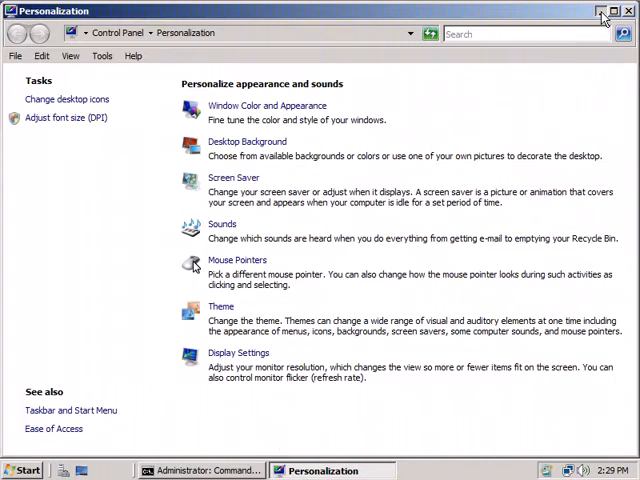
{"action": "left_click", "coordinate": [596, 12]}
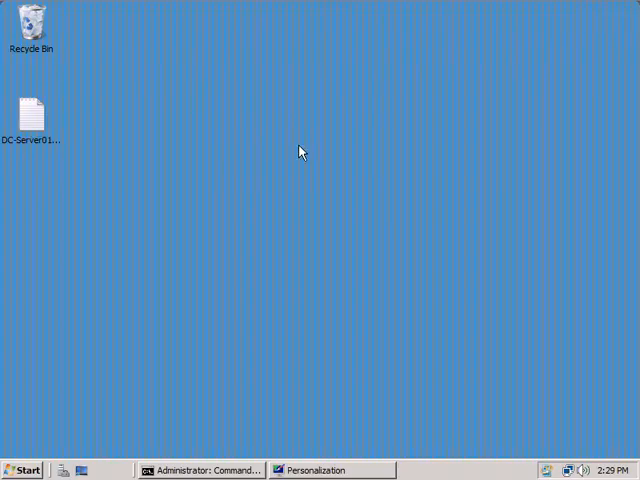
{"action": "mouse_move", "coordinate": [260, 164]}
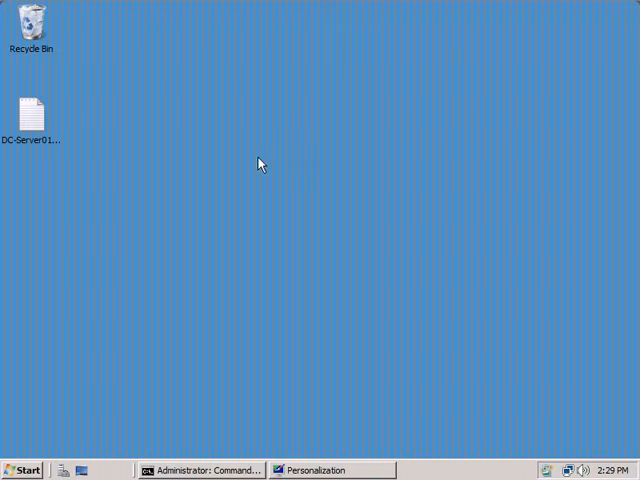
{"action": "mouse_move", "coordinate": [224, 188]}
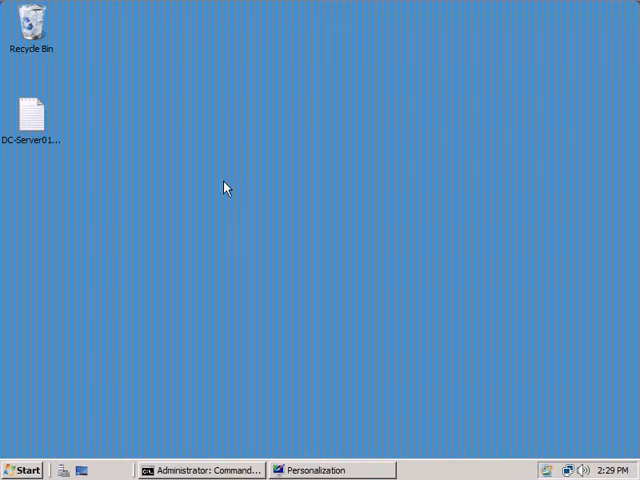
Clear the Command Prompt and attempt a mistyped gpudate force/boot/logoff command.
{"action": "left_click", "coordinate": [202, 470]}
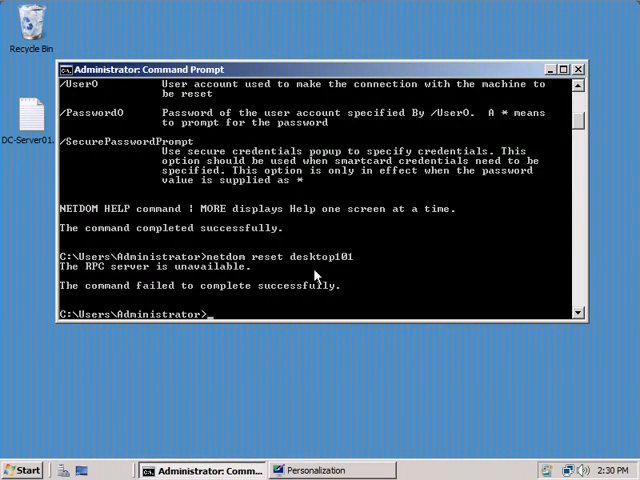
{"action": "type", "text": "cls"}
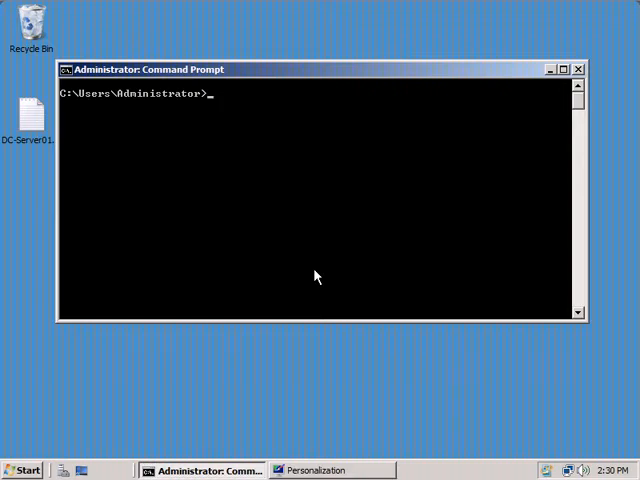
{"action": "type", "text": "gpudate"}
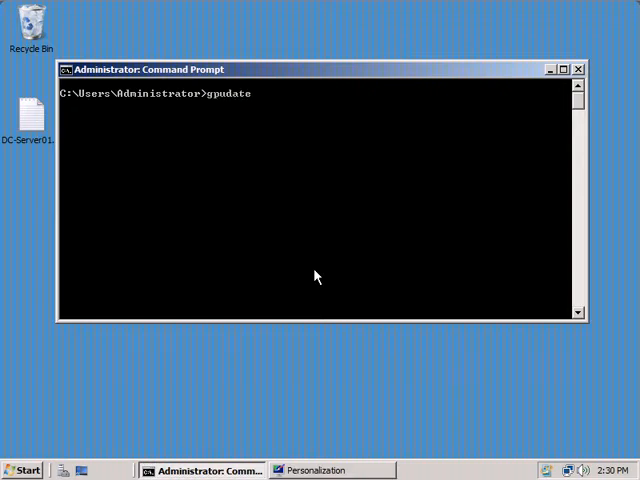
{"action": "type", "text": ".exe /for"}
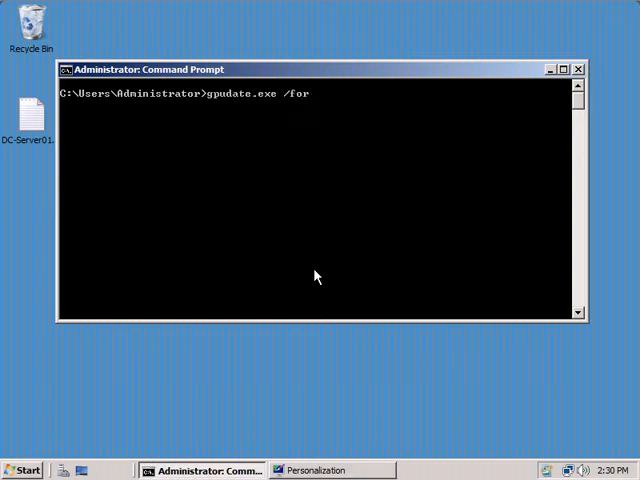
{"action": "type", "text": "ce"}
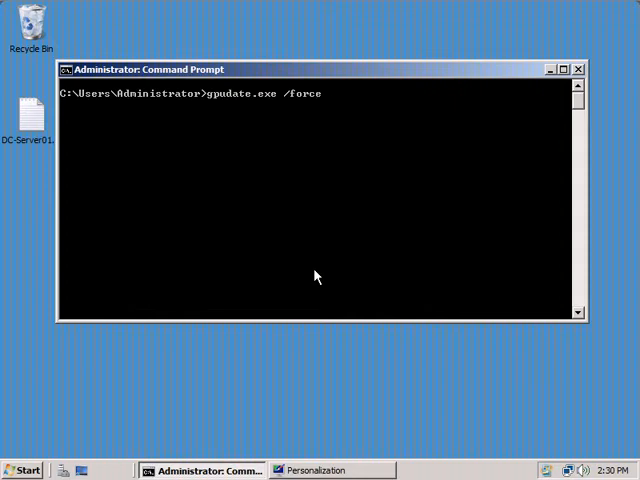
{"action": "type", "text": "/boot/"}
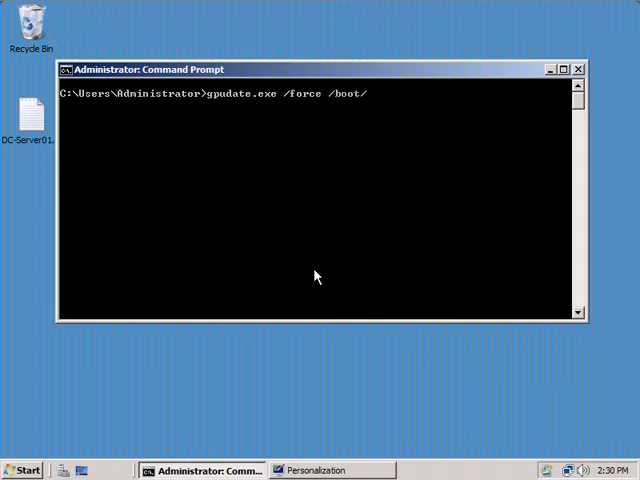
{"action": "type", "text": "/loggoff"}
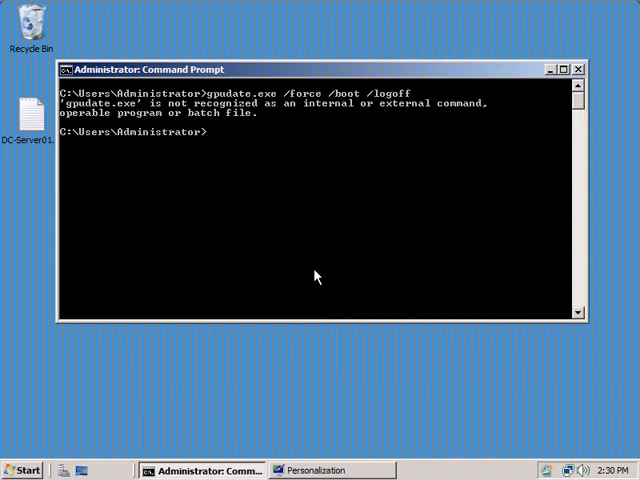
Run gpudate.exe /force /boot /logoff so user and computer policy updates complete.
{"action": "type", "text": "gpudate.exe /force /boot /logoff"}
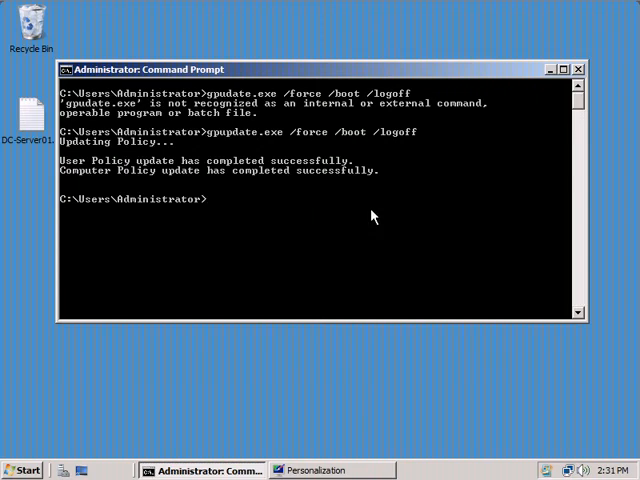
Restore Personalization from the taskbar and close it, leaving the Command Prompt results.
{"action": "left_click", "coordinate": [316, 470]}
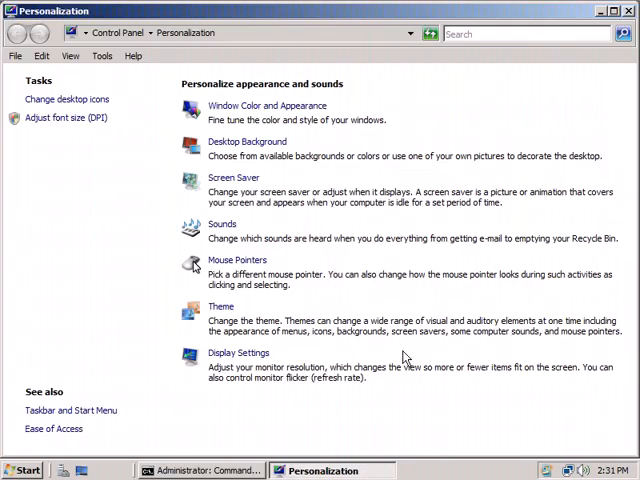
{"action": "left_click", "coordinate": [234, 176]}
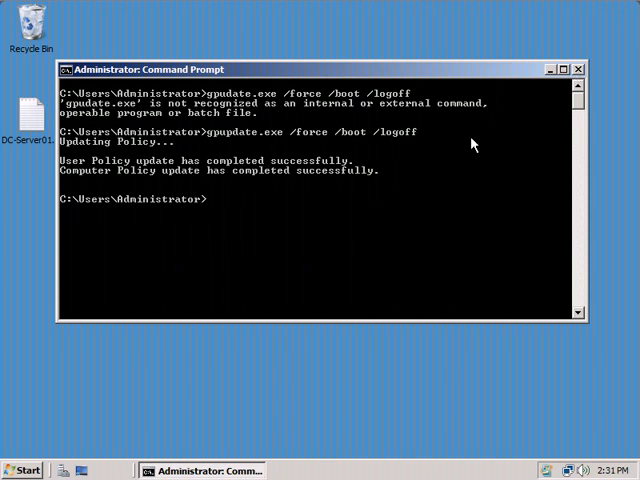
{"action": "mouse_move", "coordinate": [370, 218]}
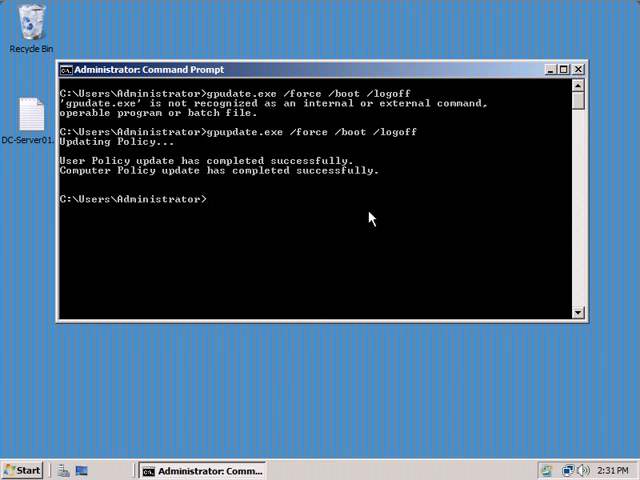
{"action": "mouse_move", "coordinate": [304, 190]}
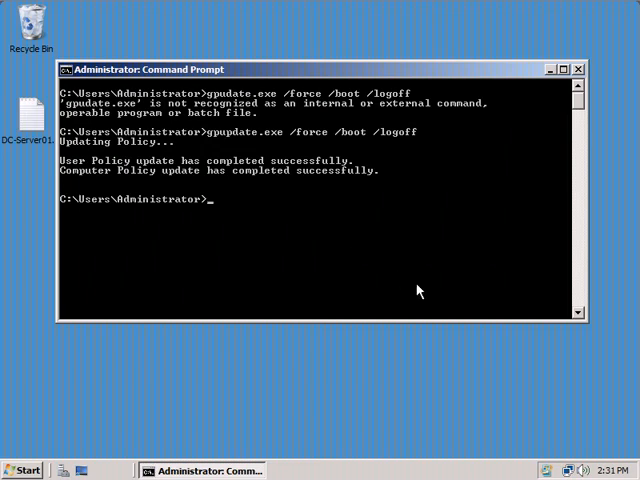
{"action": "mouse_move", "coordinate": [448, 324]}
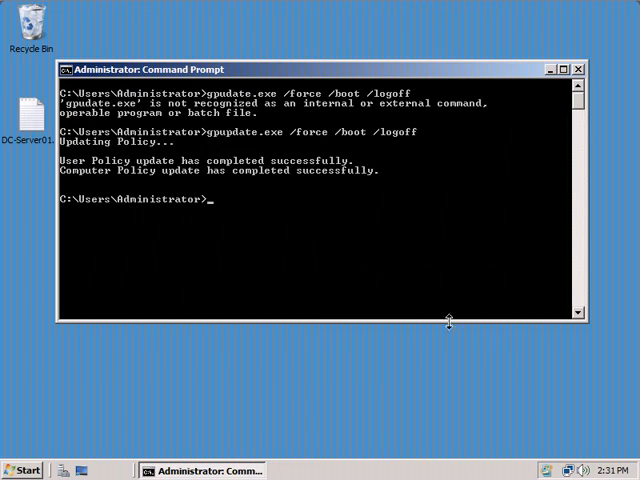
{"action": "mouse_move", "coordinate": [16, 72]}
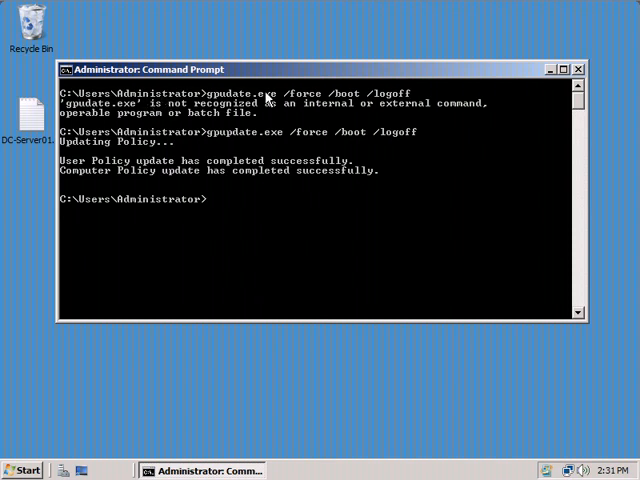
{"action": "mouse_move", "coordinate": [364, 88]}
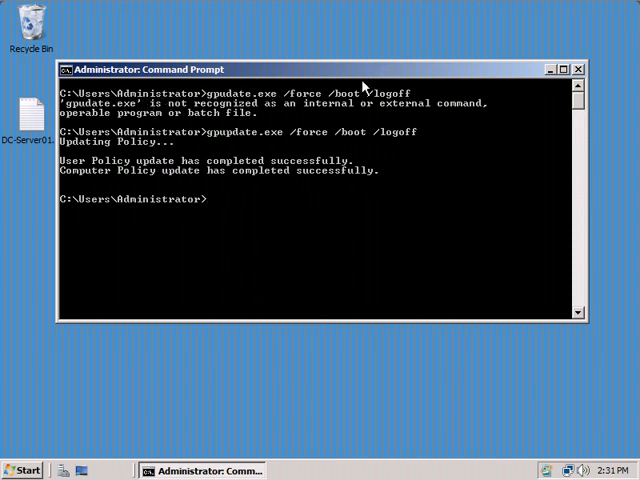